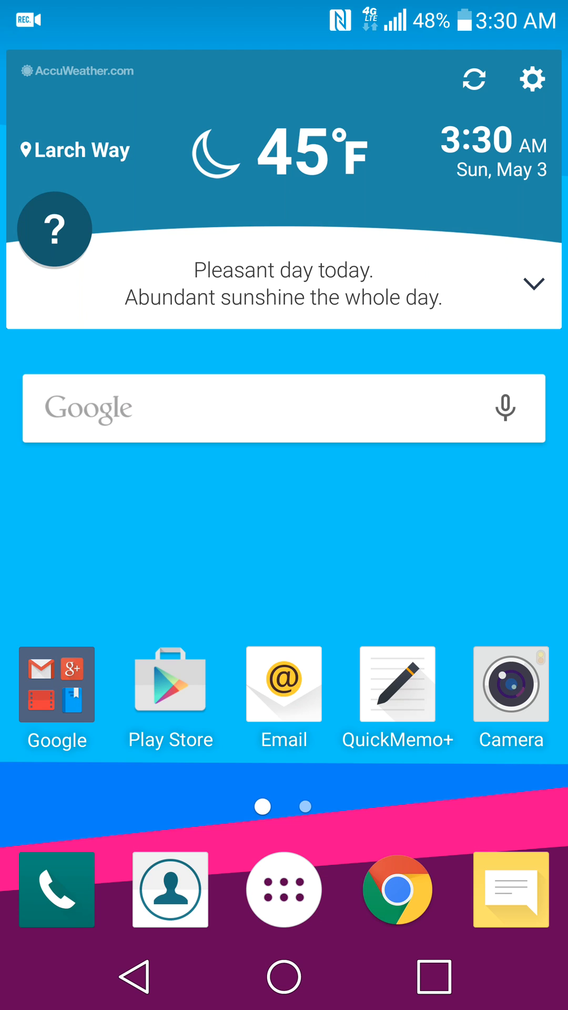
- Launch Settings from the app drawer and go to Display under Device
click(283, 889)
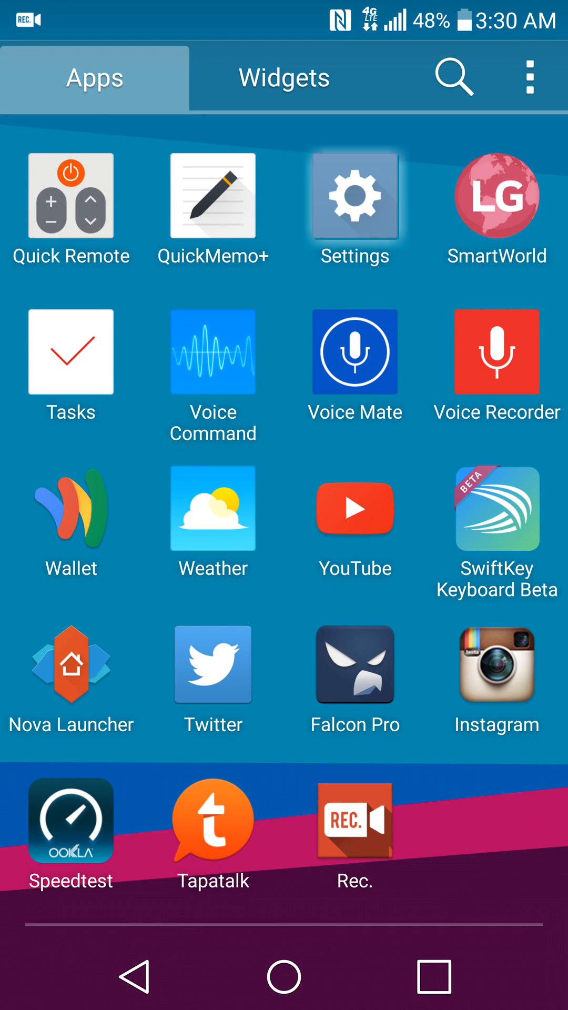
click(355, 197)
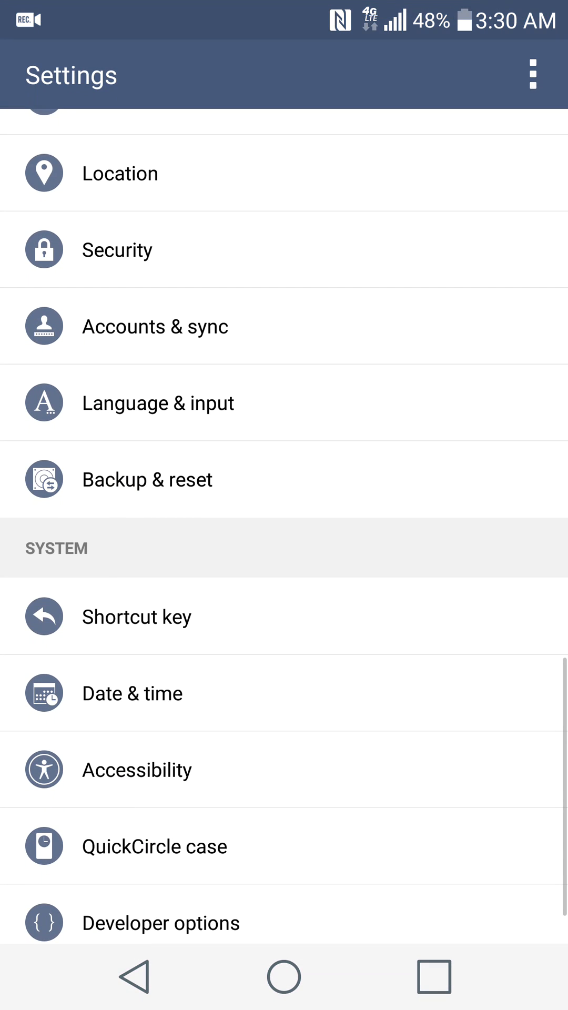
scroll(down, 3)
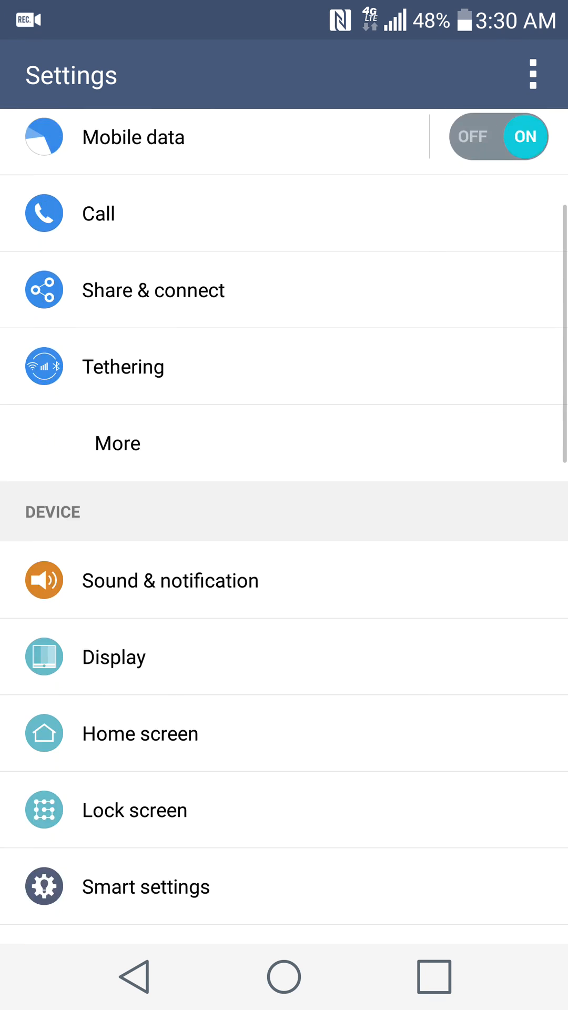
scroll(down, 3)
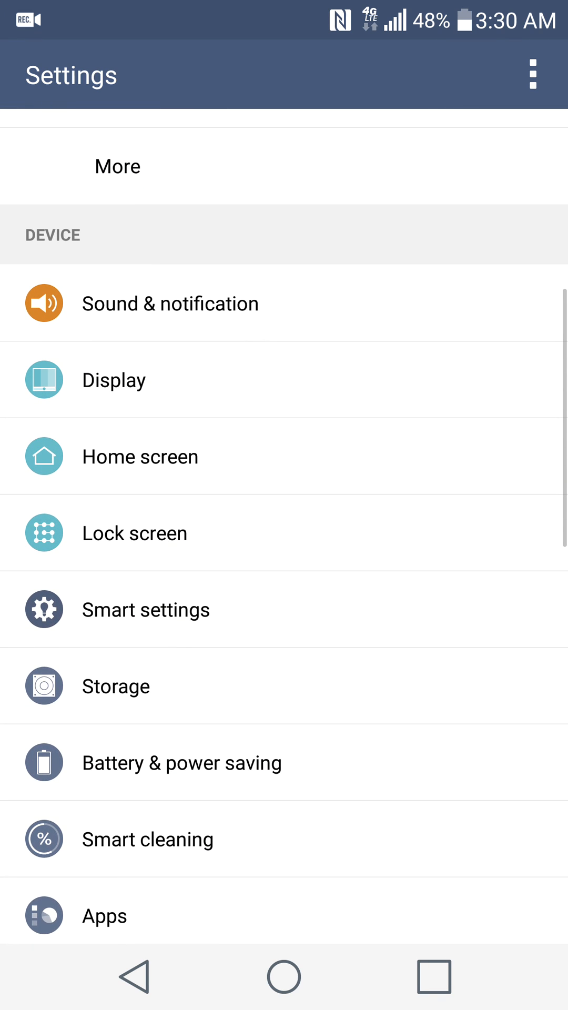
click(113, 380)
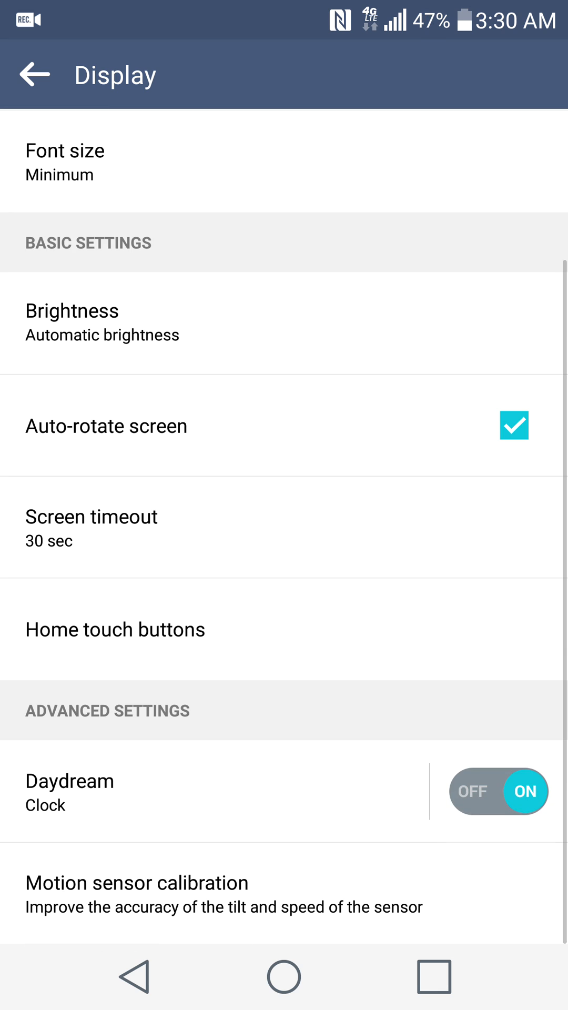
- In Button combination, drag QSlide and Dual window out of the Home touch buttons bar
click(115, 629)
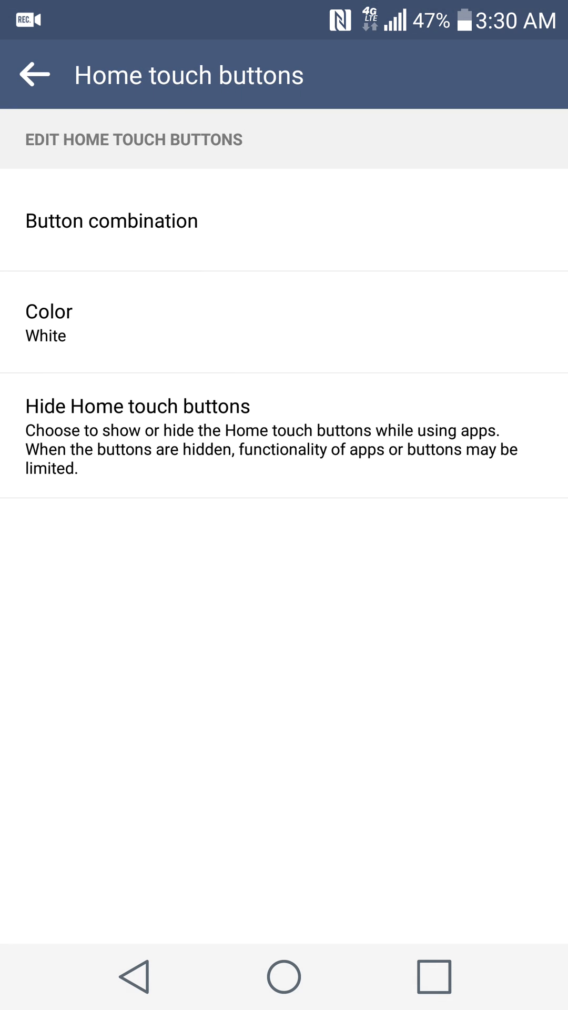
click(110, 220)
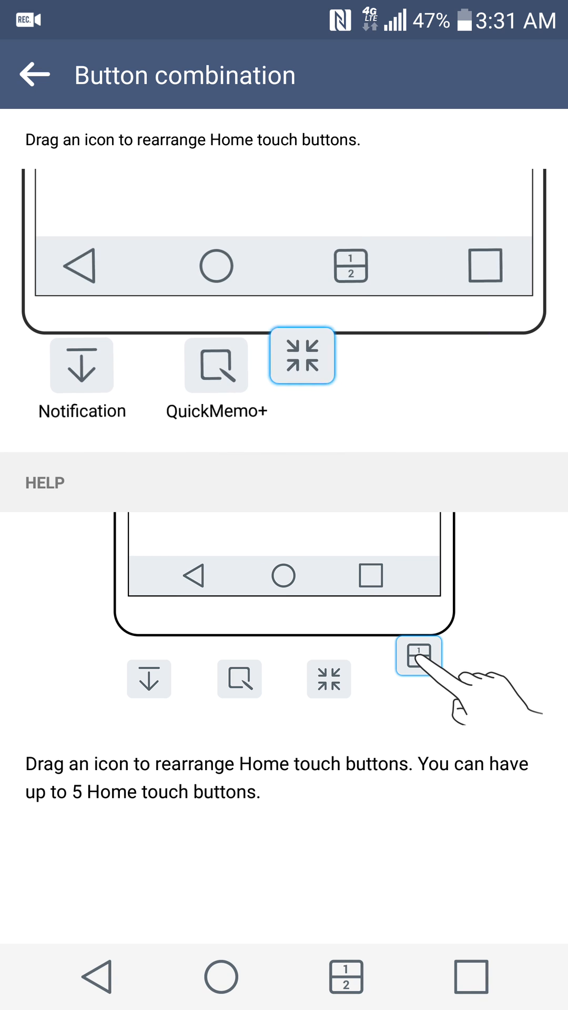
drag(302, 354, 176, 265)
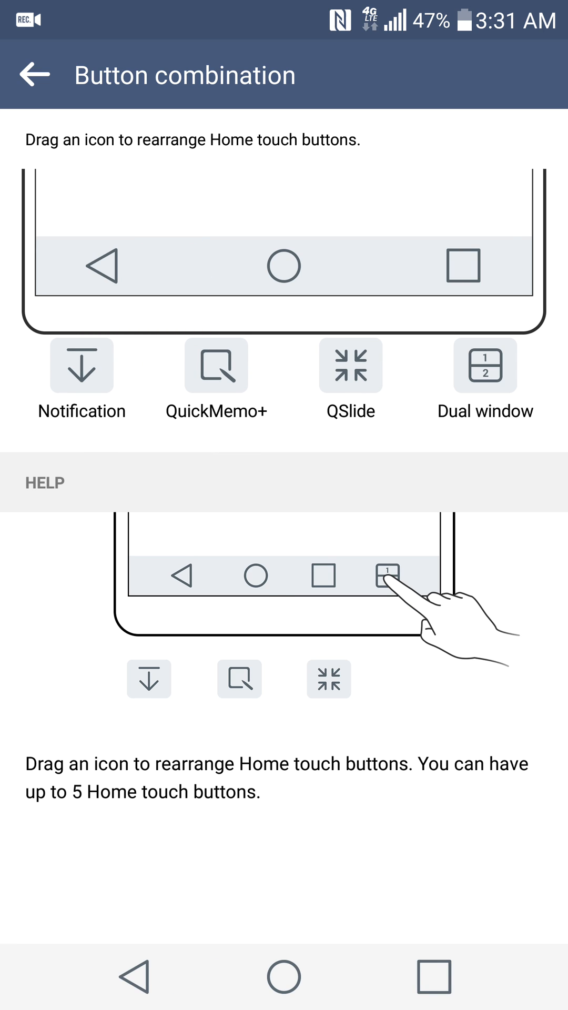
drag(82, 366, 214, 265)
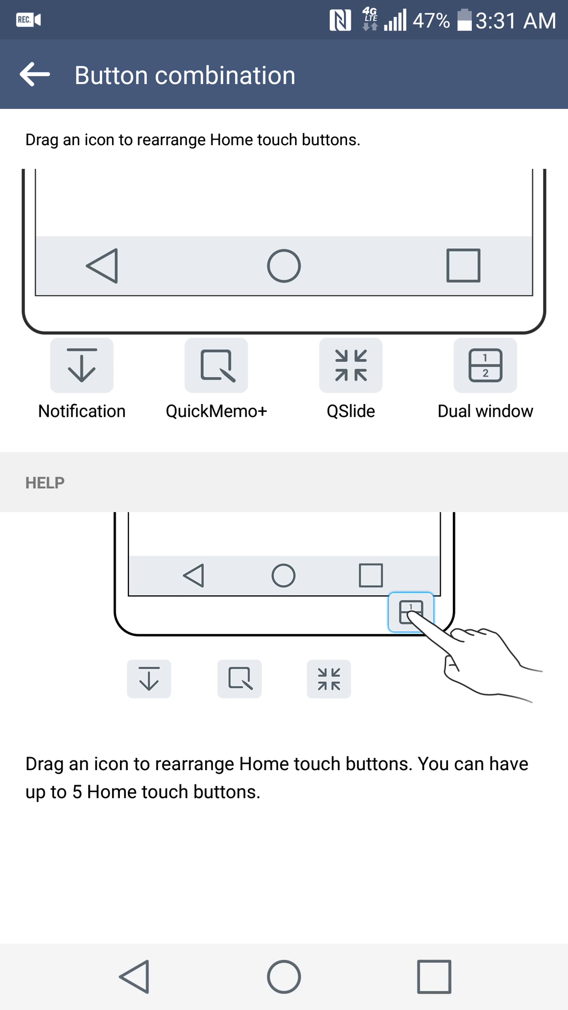
- Try repositioning the home button, then return to the Home touch buttons page
drag(409, 629, 385, 576)
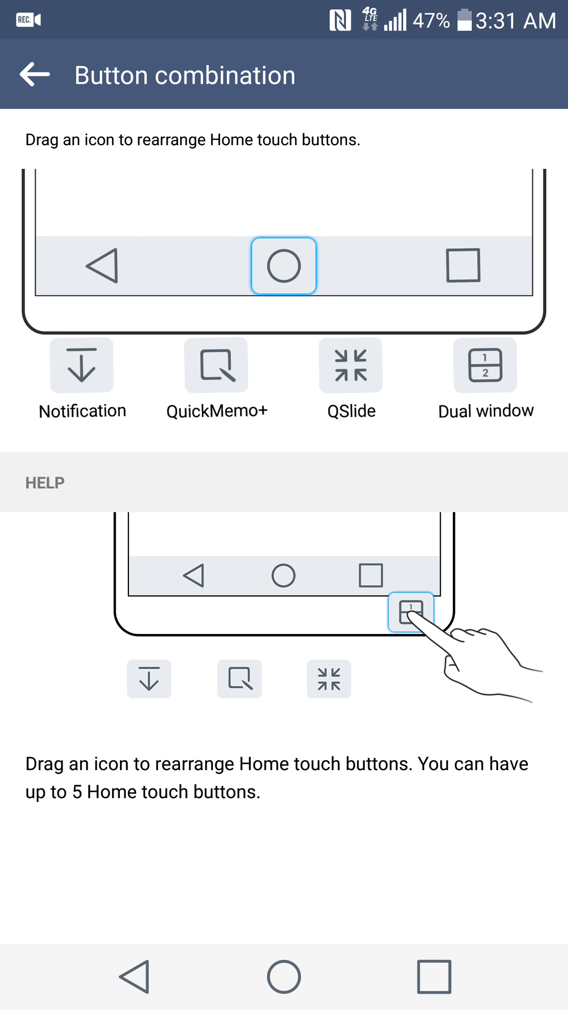
drag(409, 628, 385, 576)
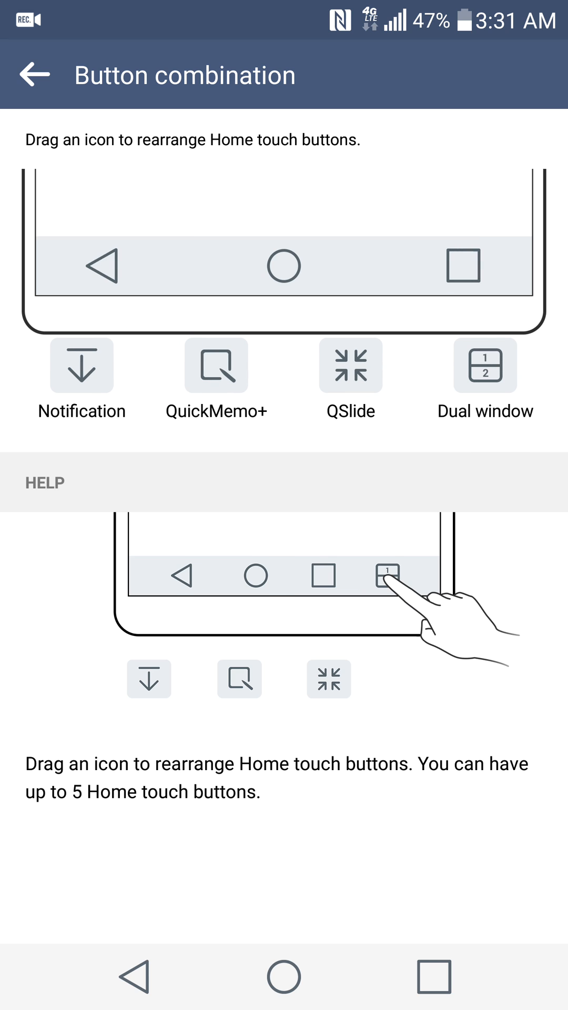
drag(385, 576, 417, 673)
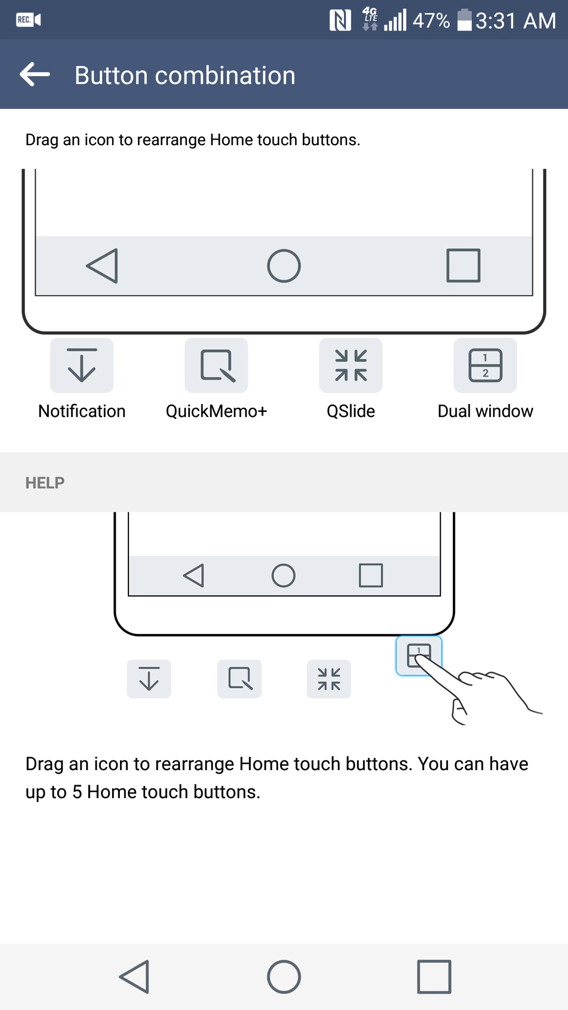
click(34, 74)
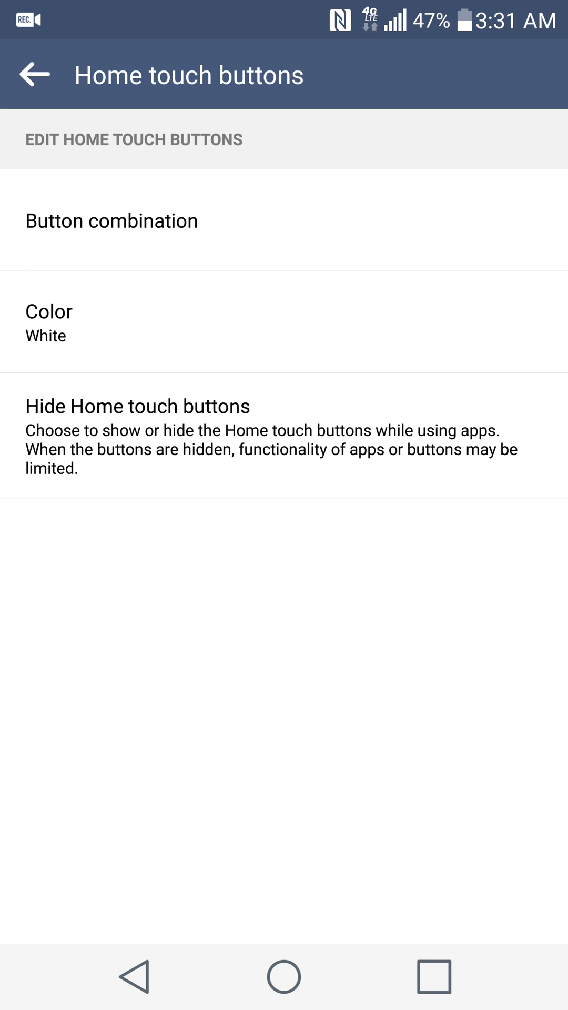
- Switch button colour to Black and drag Notification and QSlide back out of the bar
click(49, 322)
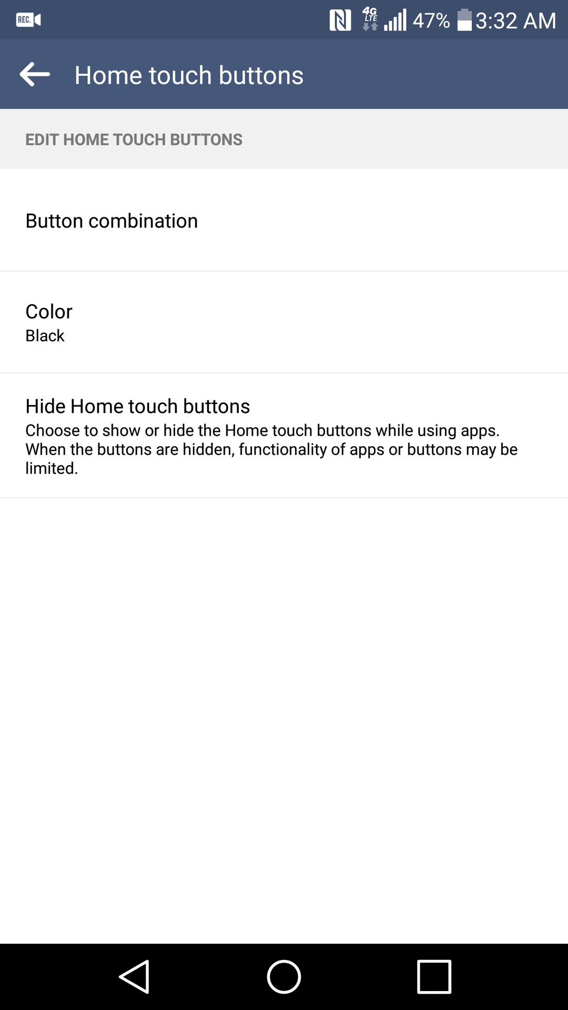
click(110, 220)
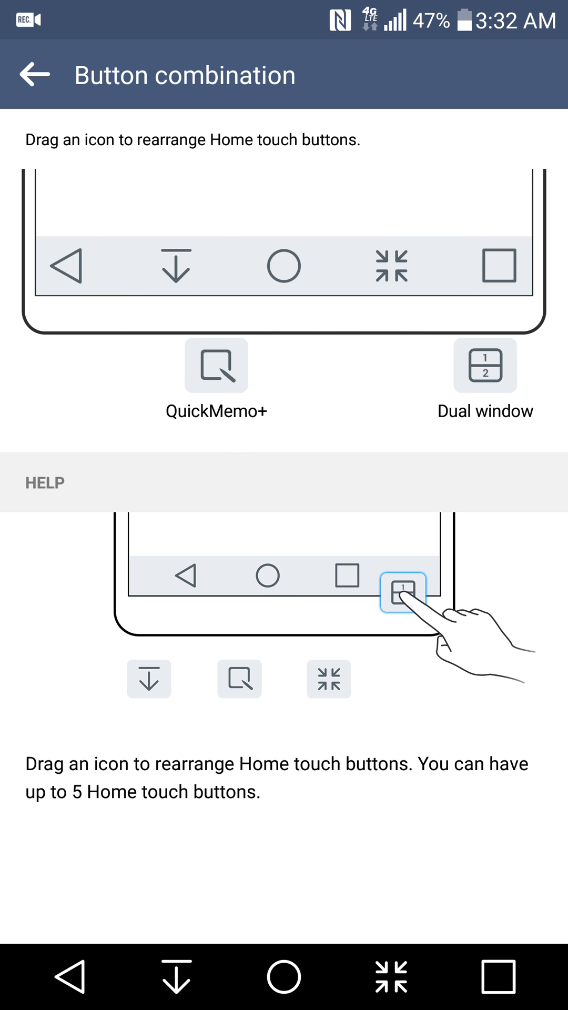
drag(401, 594, 418, 683)
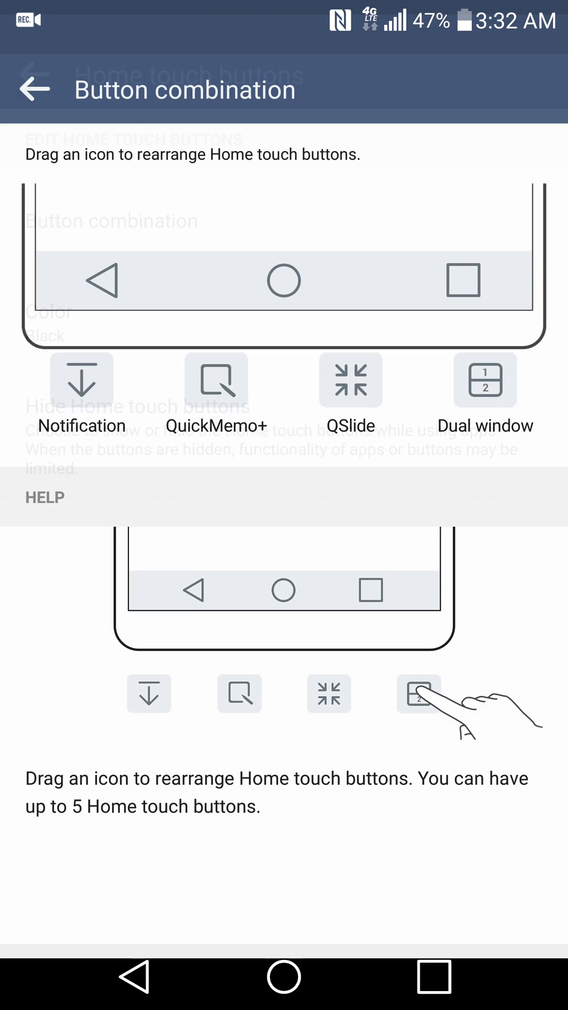
- Set the colour back to White and browse the Hide Home touch buttons app list
click(34, 89)
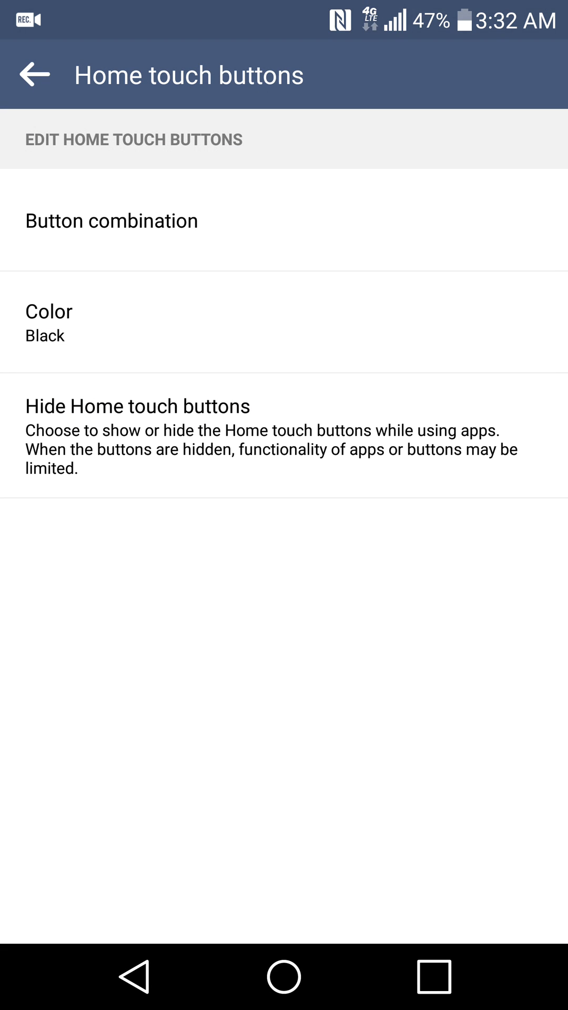
click(49, 322)
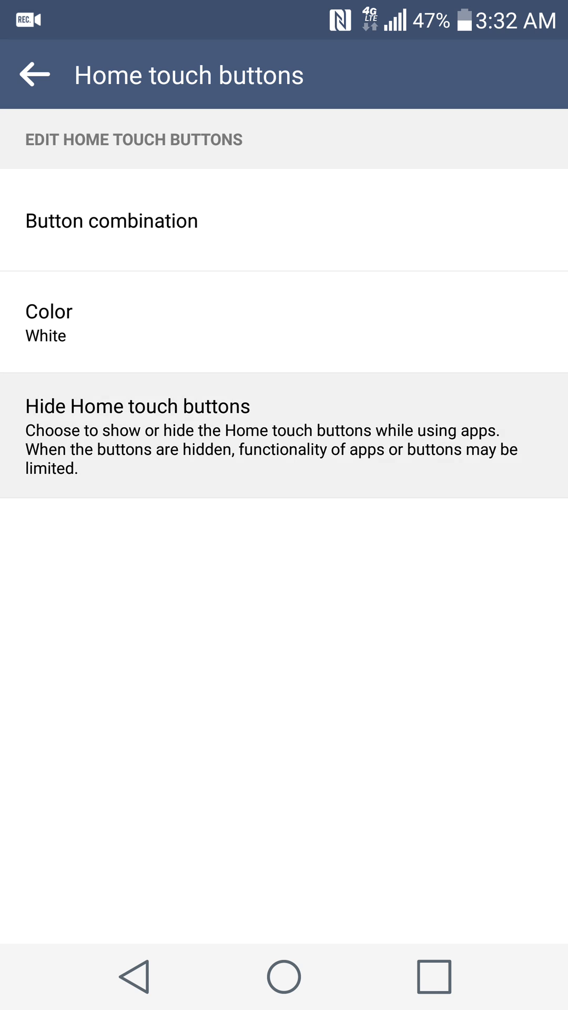
click(136, 406)
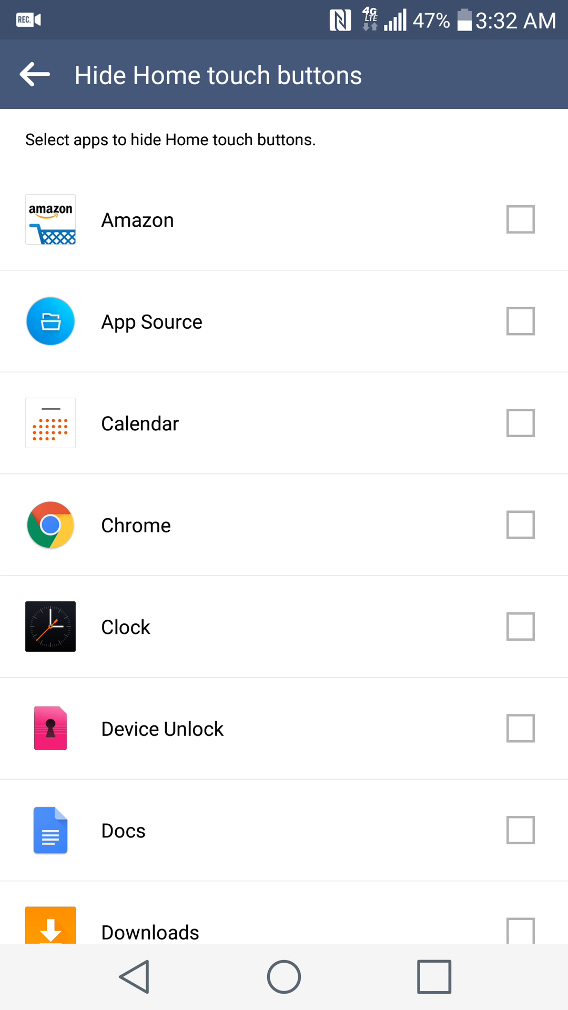
scroll(down, 3)
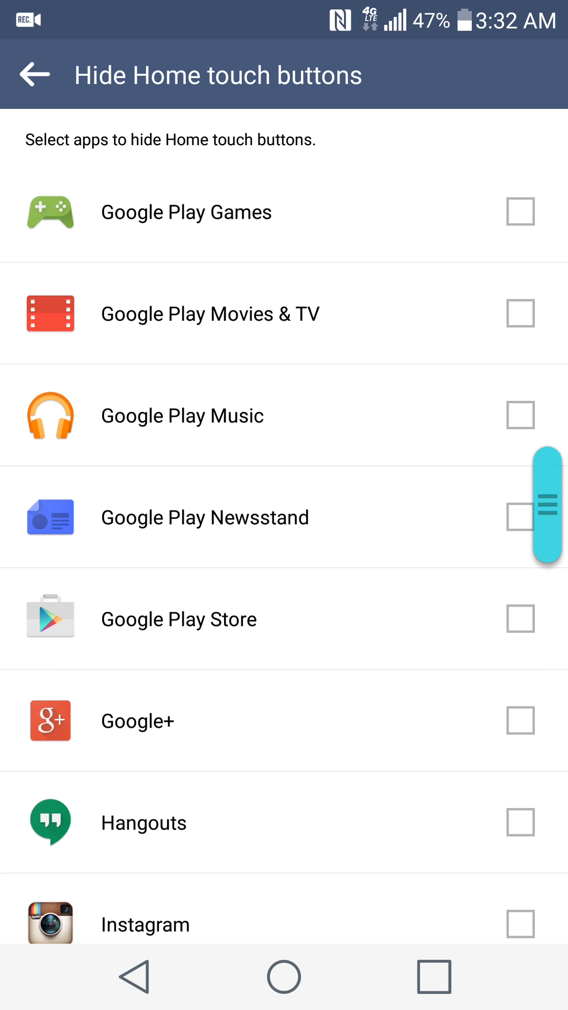
scroll(down, 3)
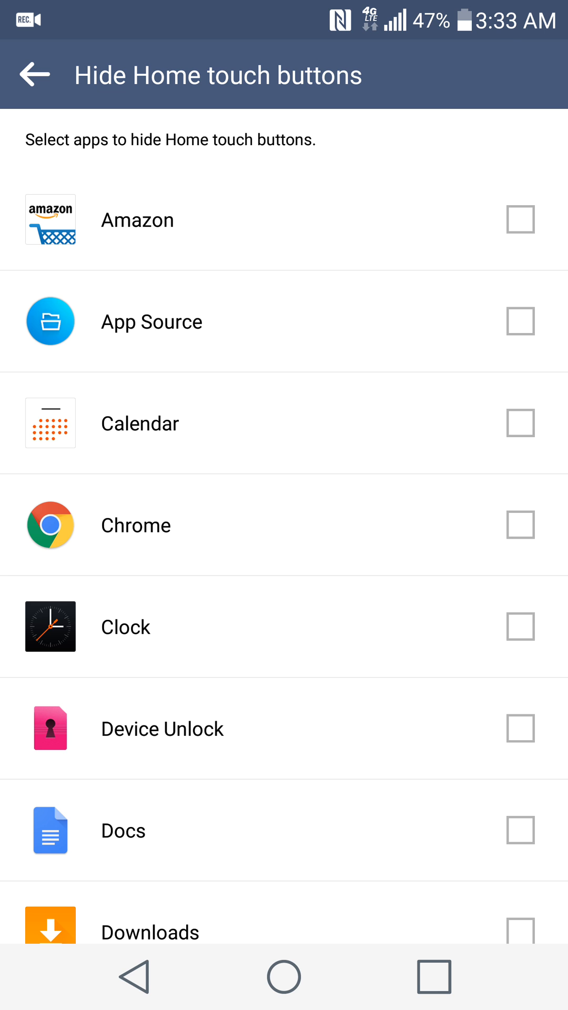
scroll(down, 3)
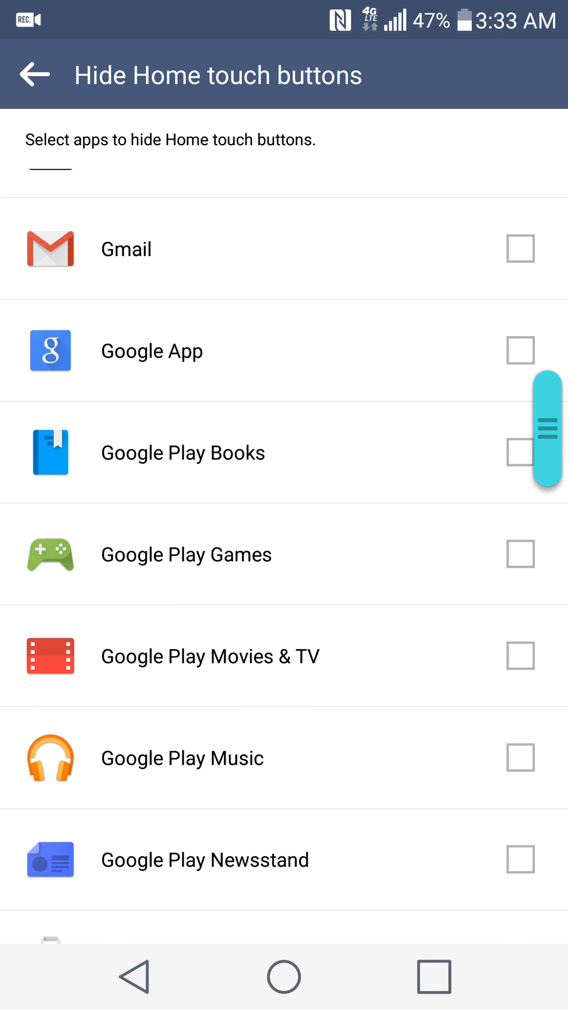
- Scroll through the remaining apps (Tapatalk checked) and return to Display settings
scroll(down, 3)
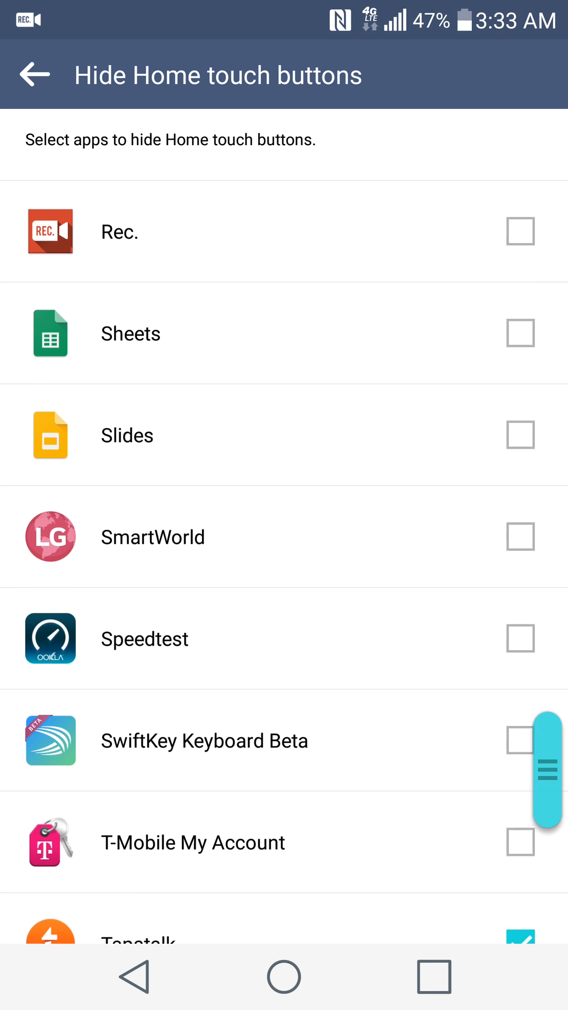
scroll(down, 3)
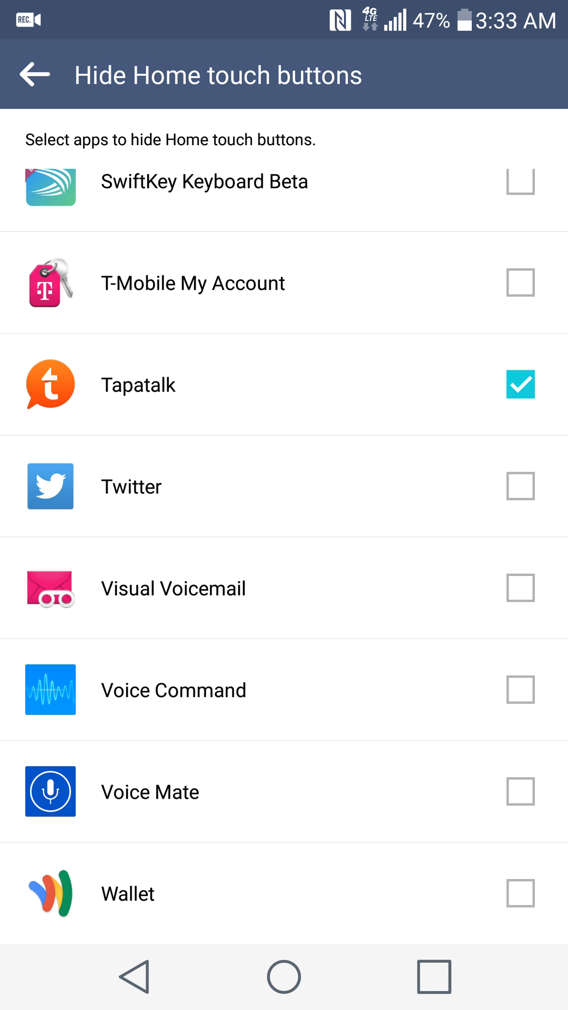
scroll(down, 3)
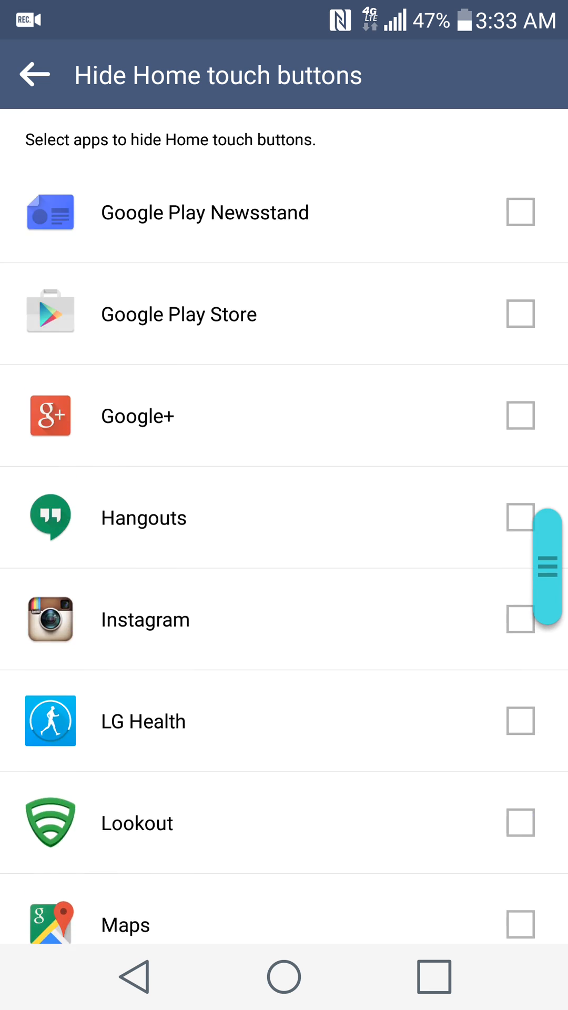
scroll(down, 3)
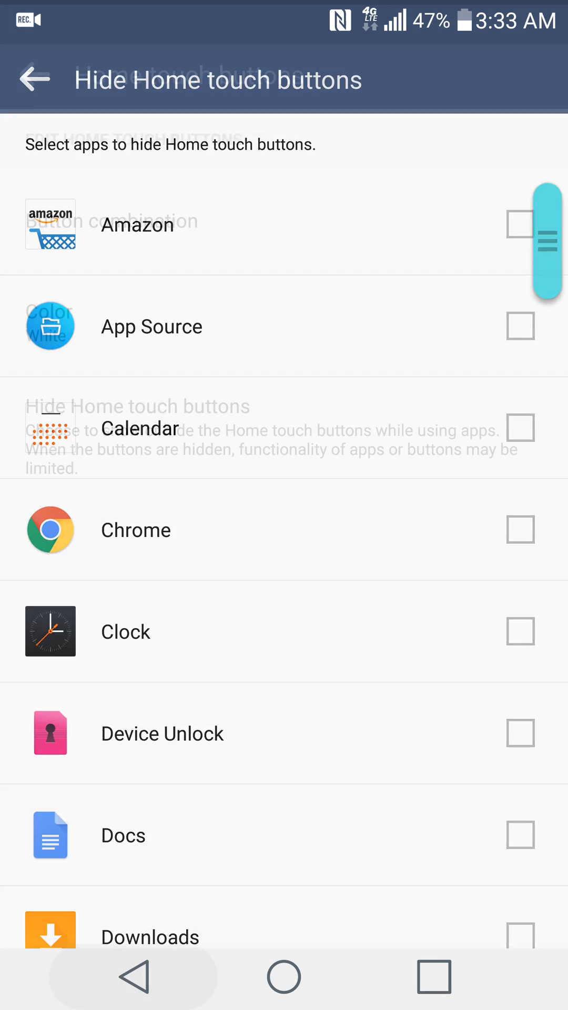
click(34, 77)
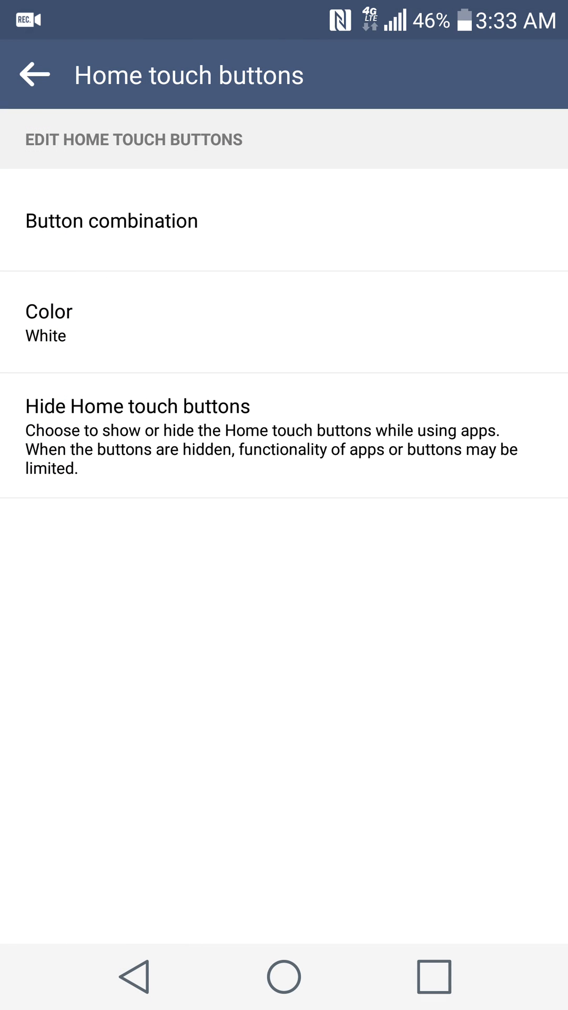
click(34, 74)
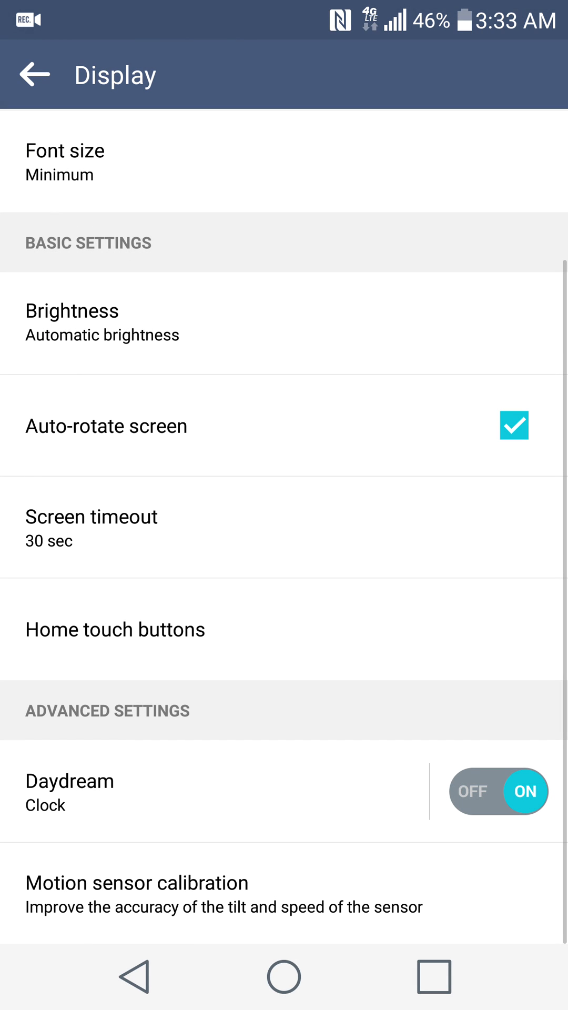